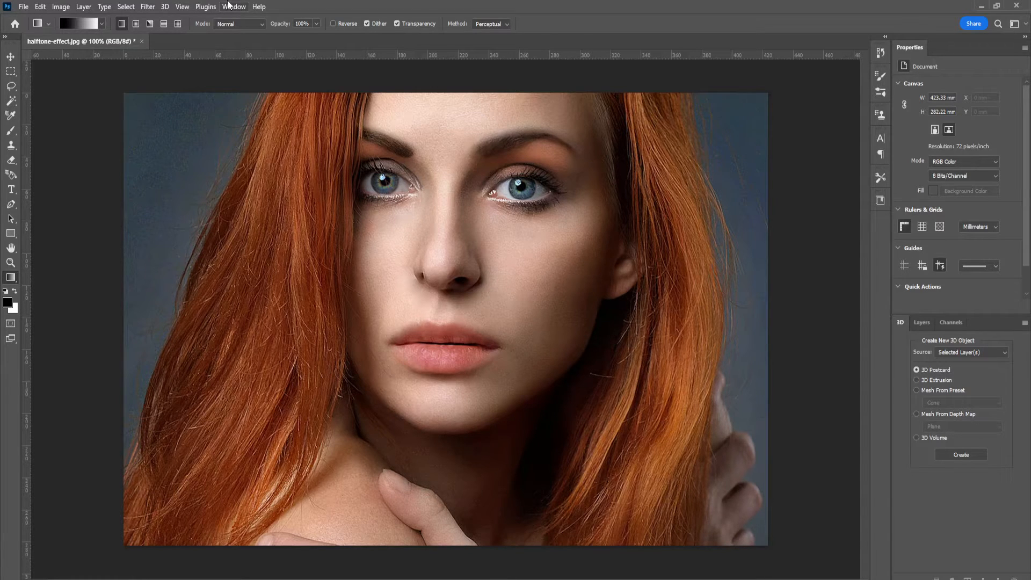
Open the Filter Gallery and browse the Sketch filter group
click(147, 6)
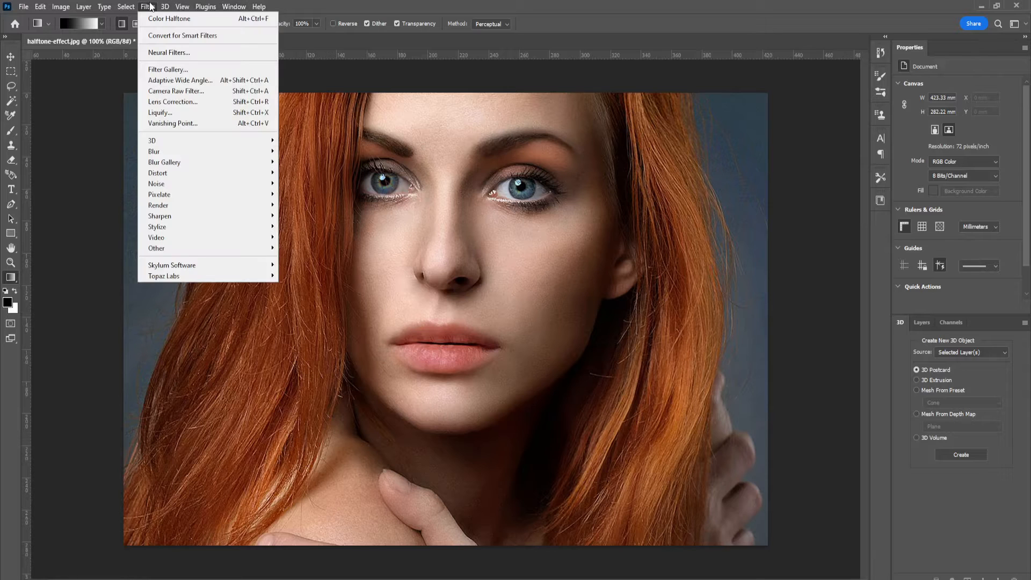
mouse_move(182, 35)
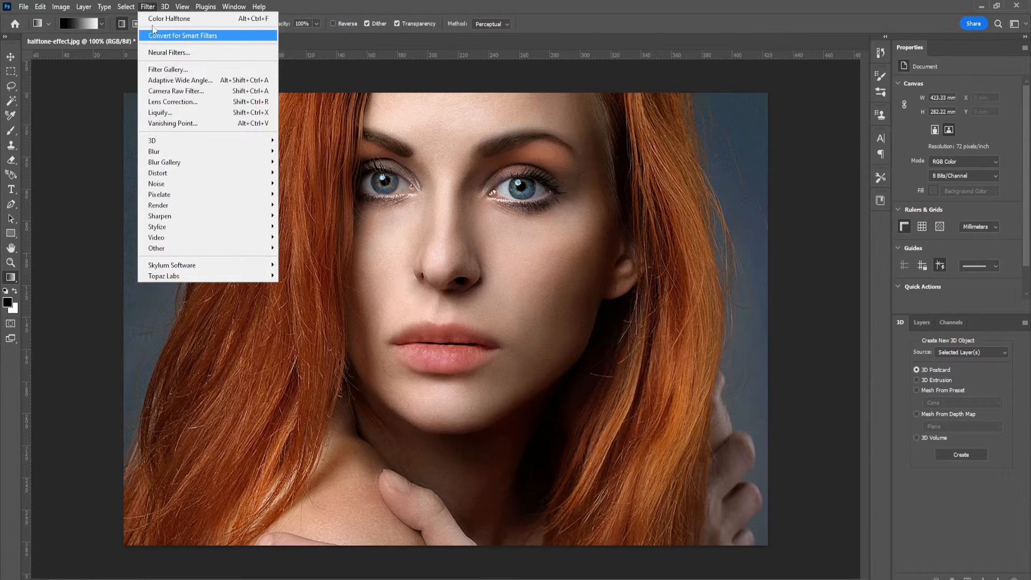
mouse_move(152, 12)
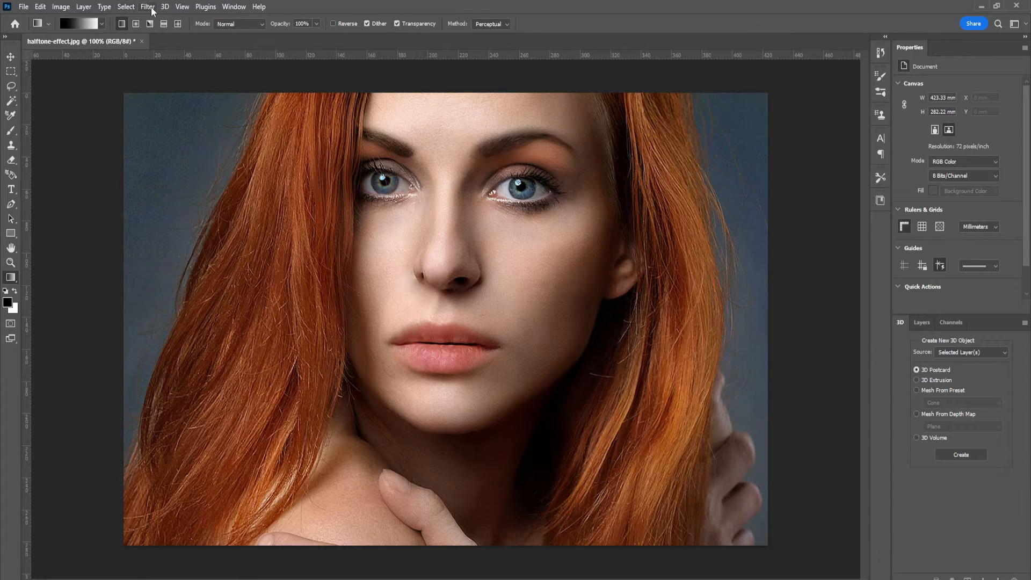
click(147, 6)
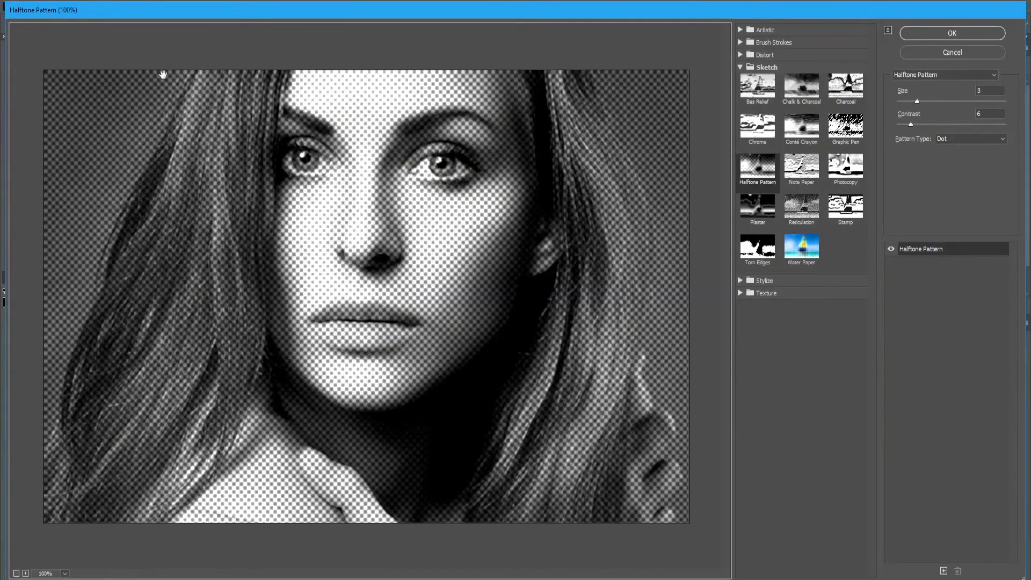
mouse_move(739, 70)
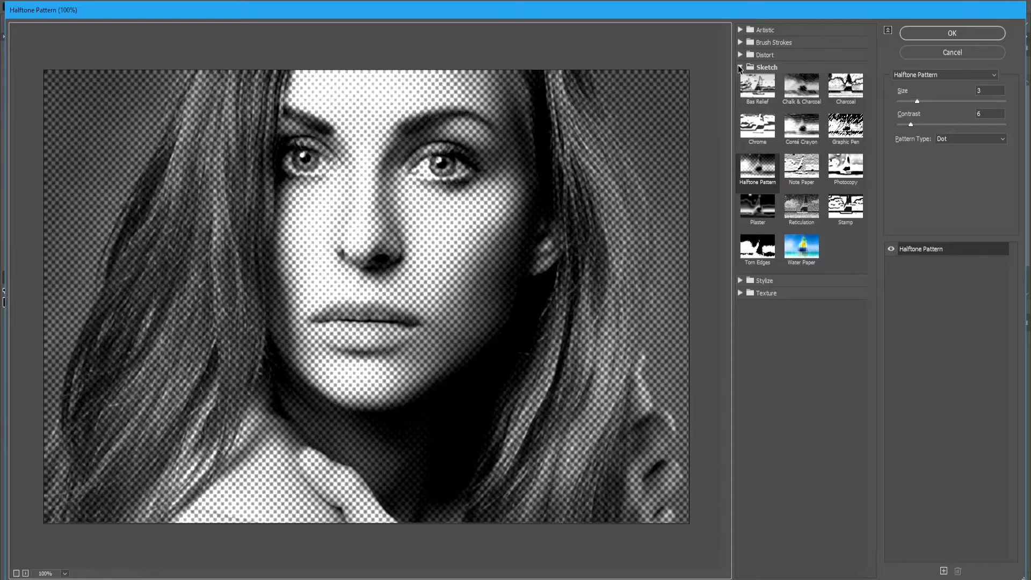
click(741, 67)
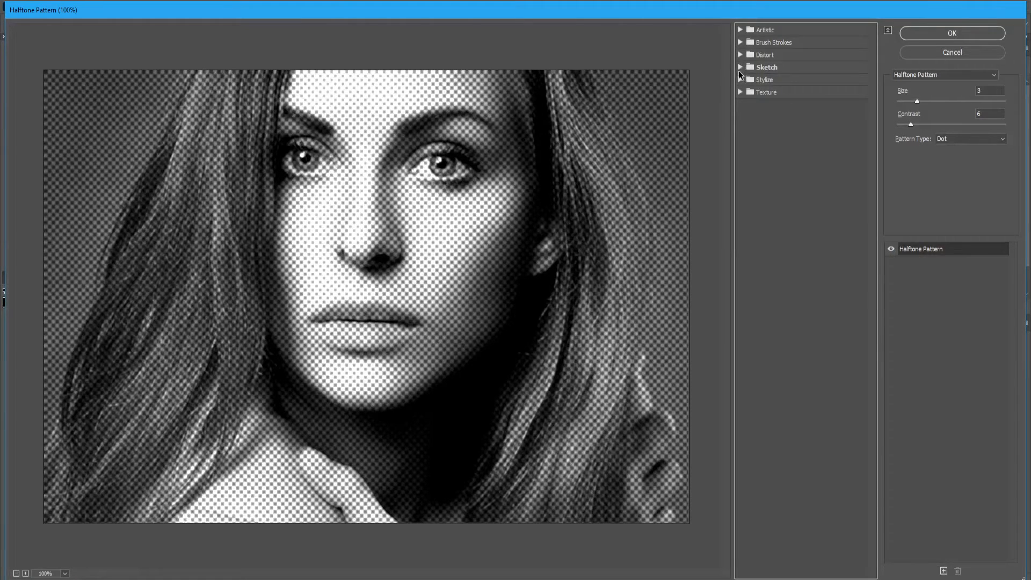
click(767, 67)
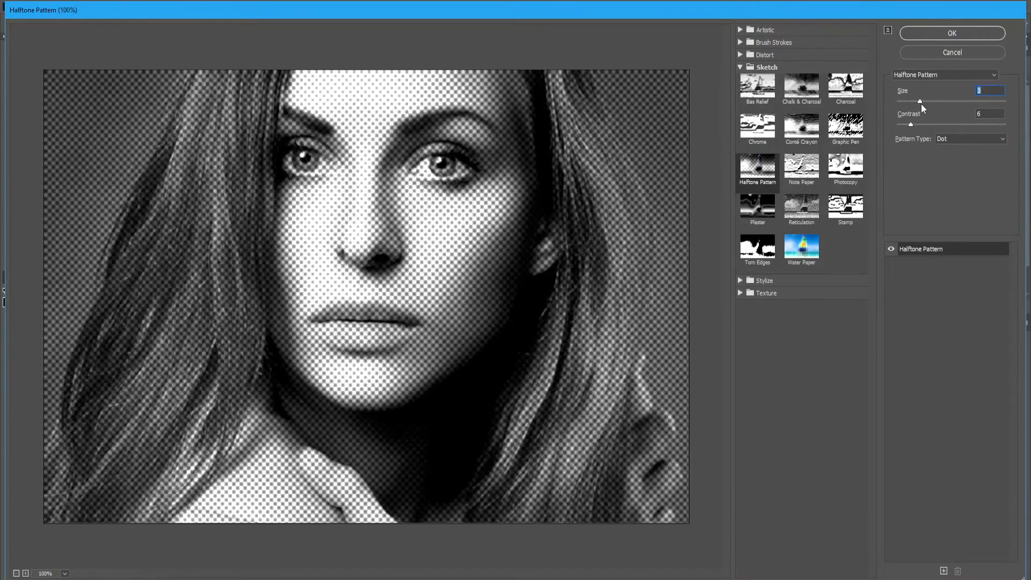
Preview Halftone Pattern with higher contrast, lines then dots, and close without applying
drag(920, 123, 979, 123)
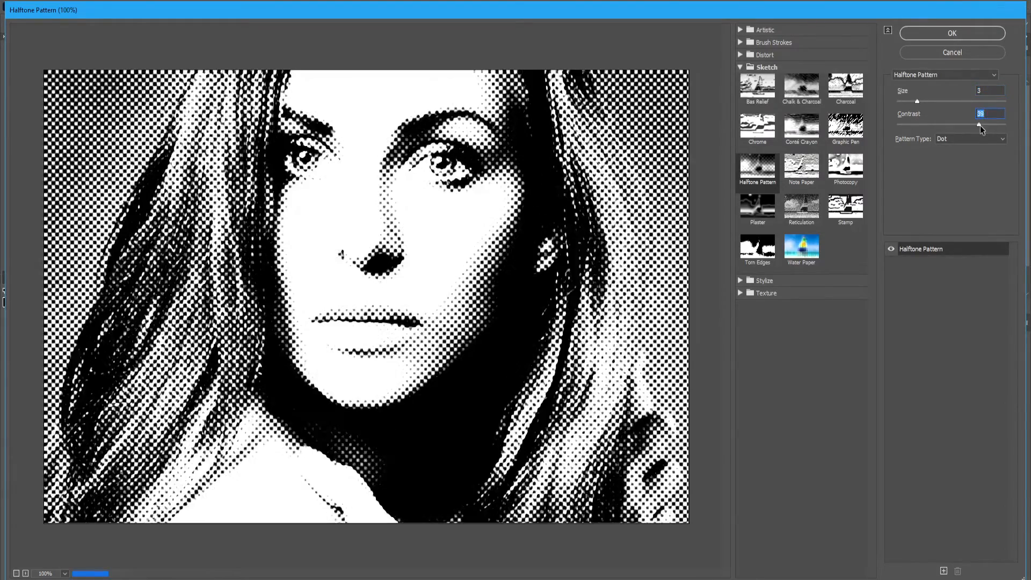
click(999, 139)
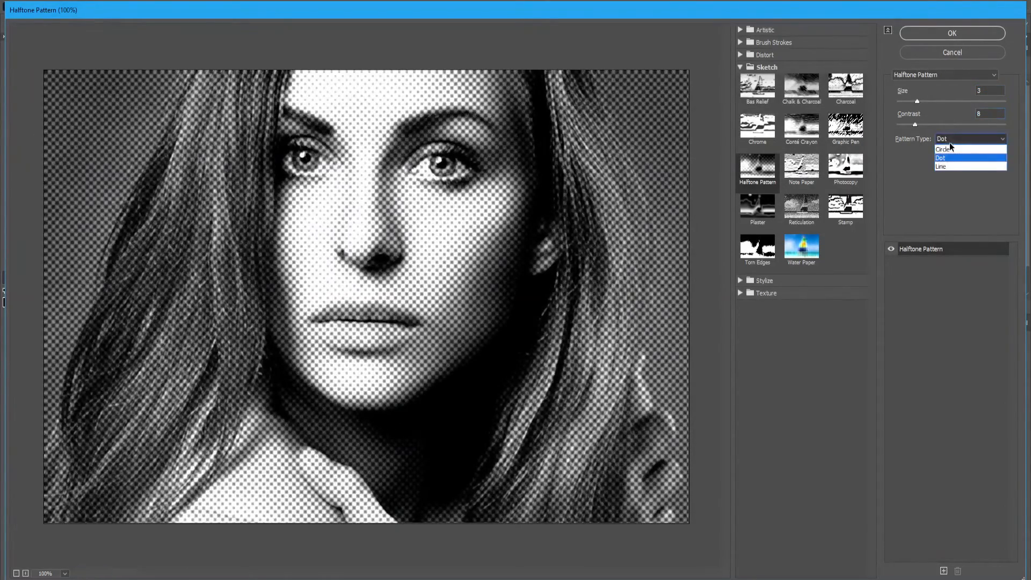
click(941, 167)
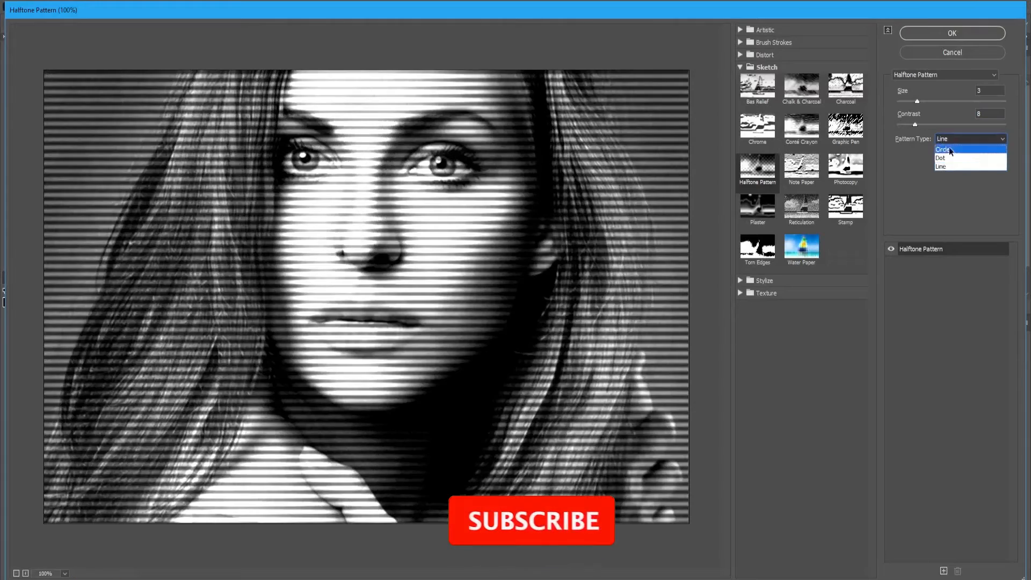
click(942, 158)
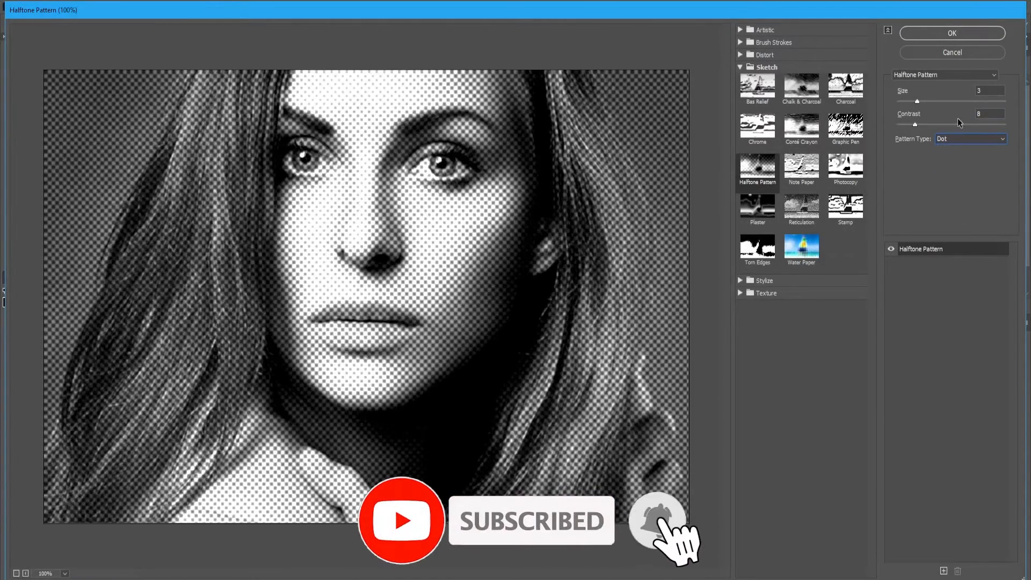
click(952, 33)
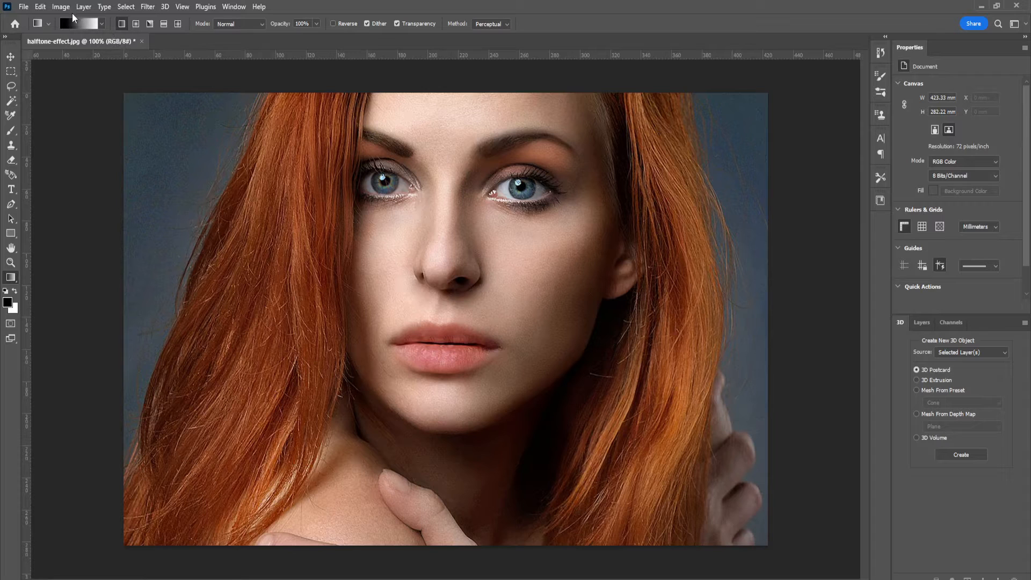
Convert the portrait to Grayscale mode, discarding colour information
click(61, 6)
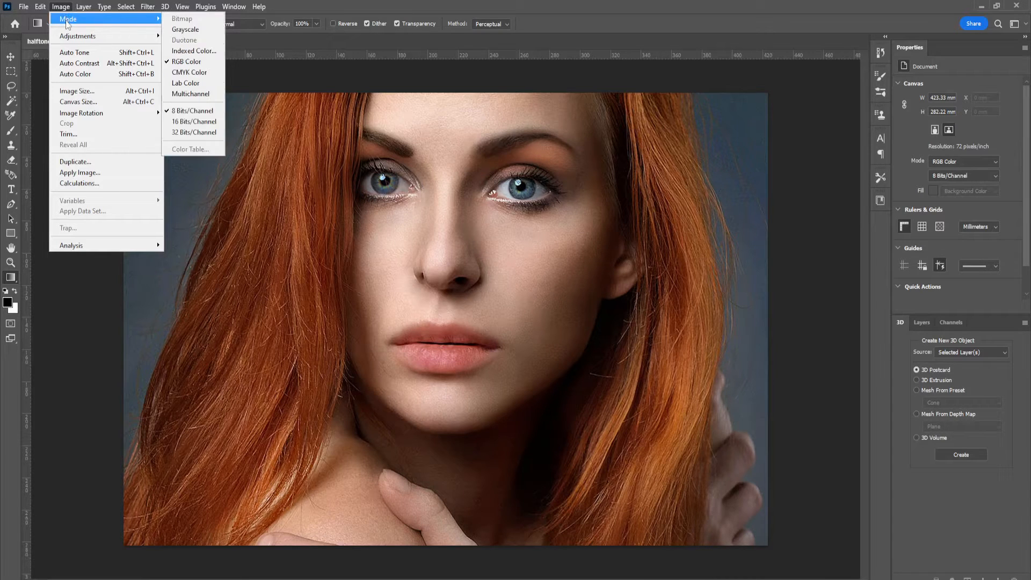
click(184, 29)
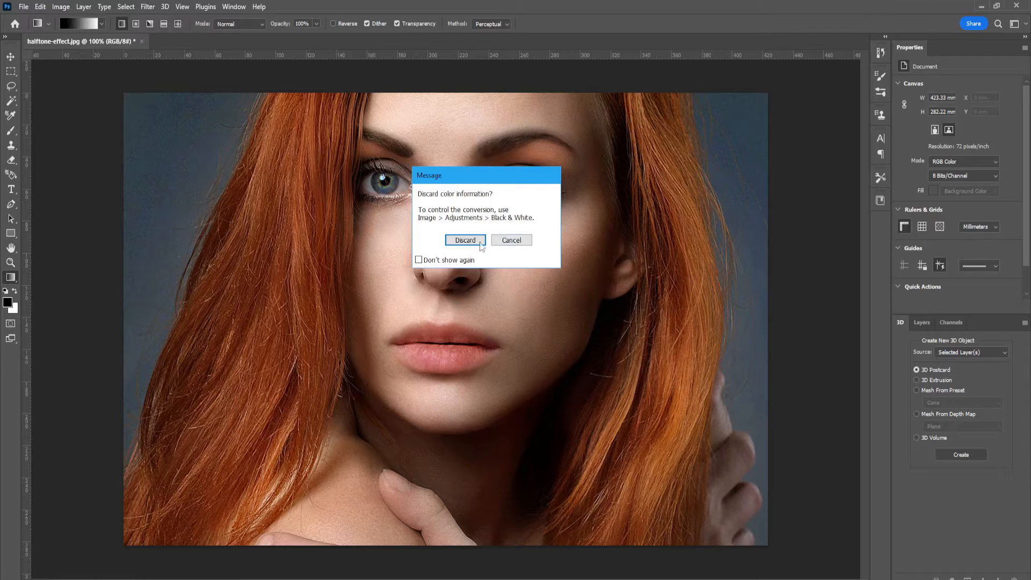
click(464, 240)
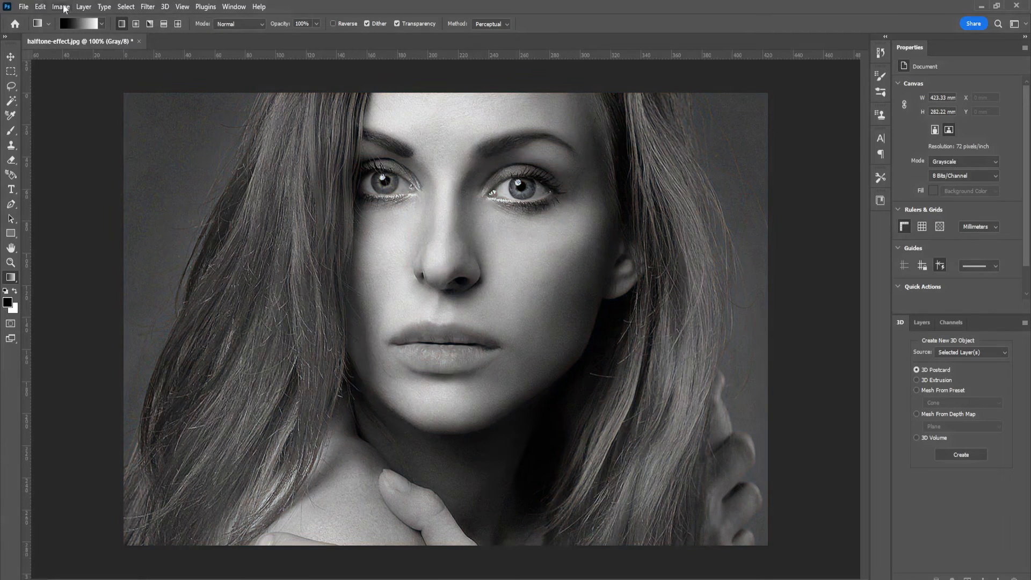
Set up a Bitmap conversion using Halftone Screen with a Round dot shape
click(61, 6)
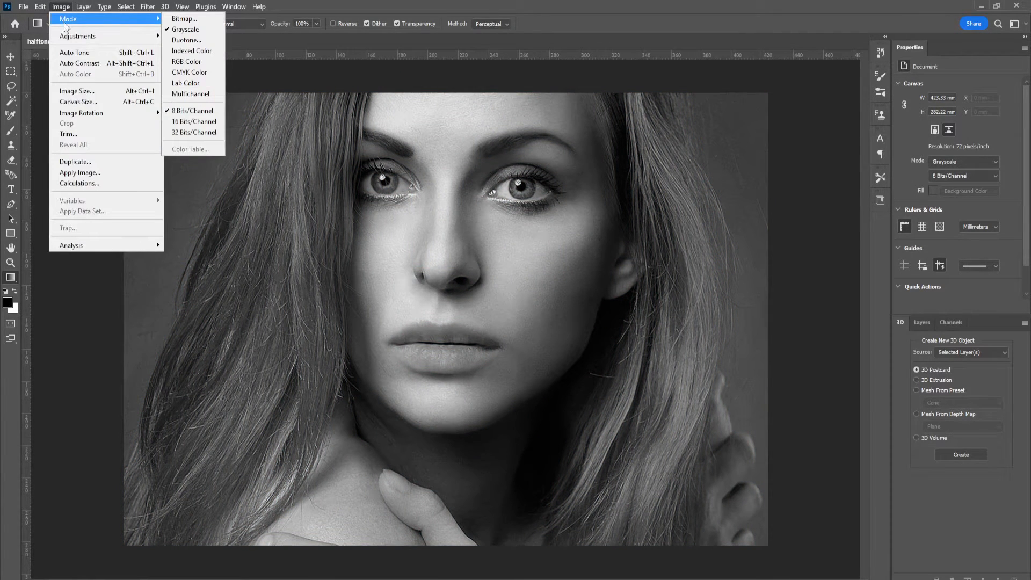
click(185, 18)
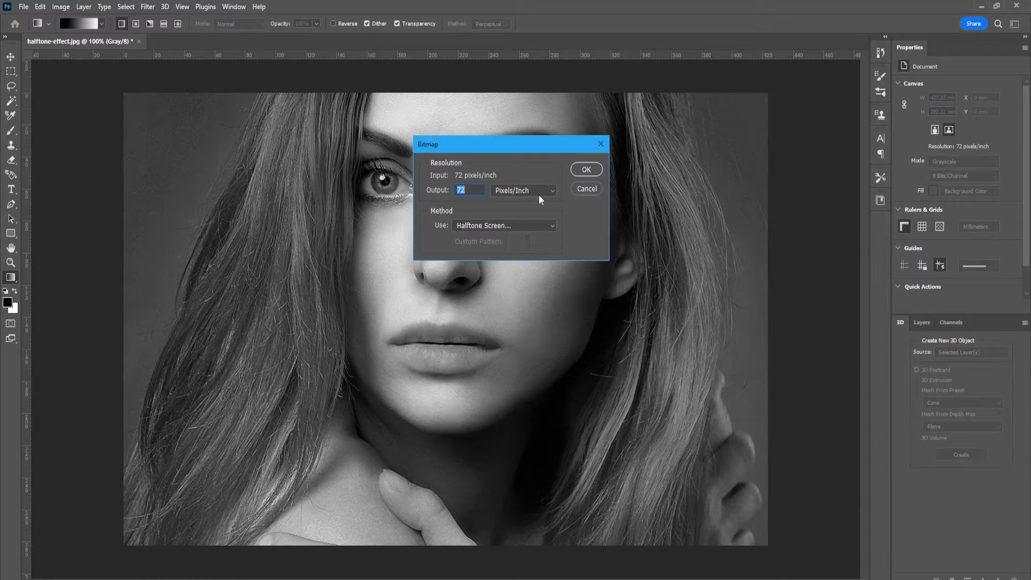
click(504, 226)
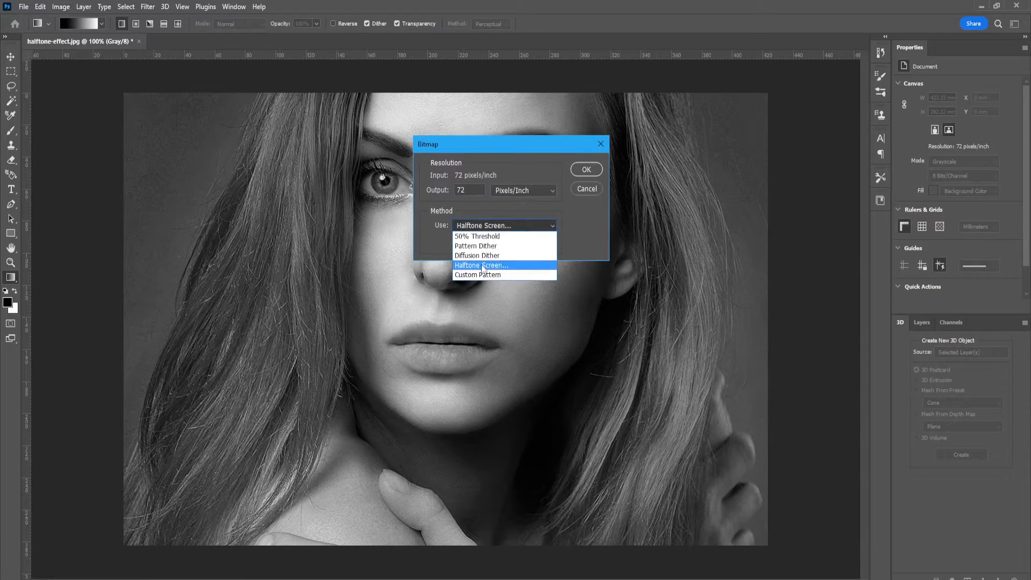
click(482, 265)
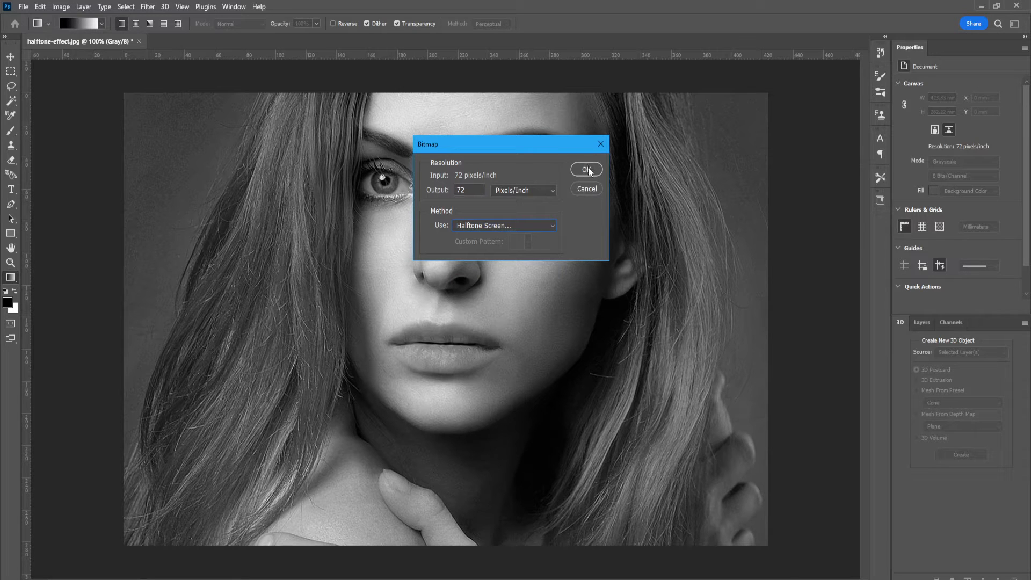
click(586, 169)
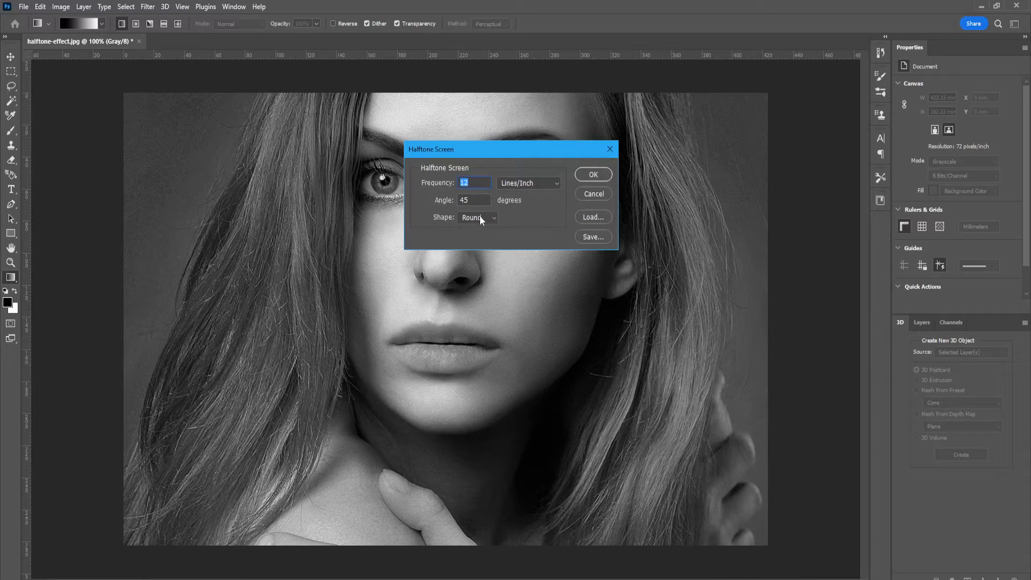
click(477, 217)
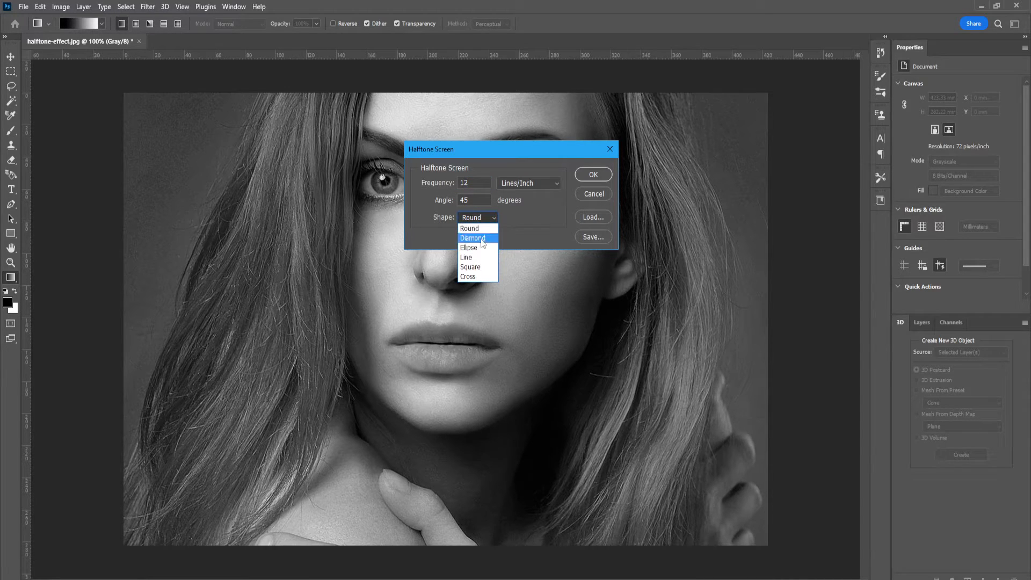
mouse_move(470, 228)
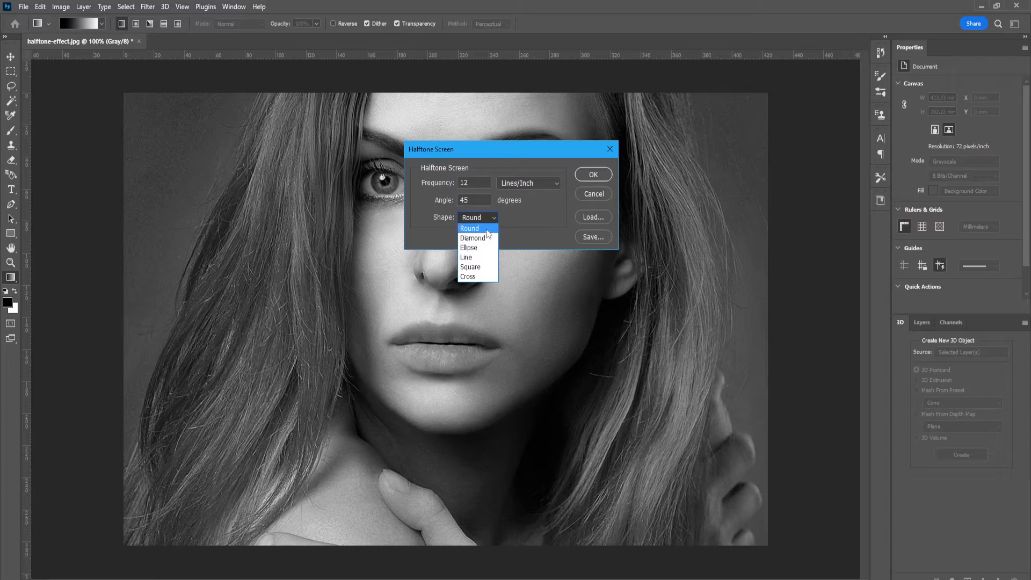
click(477, 217)
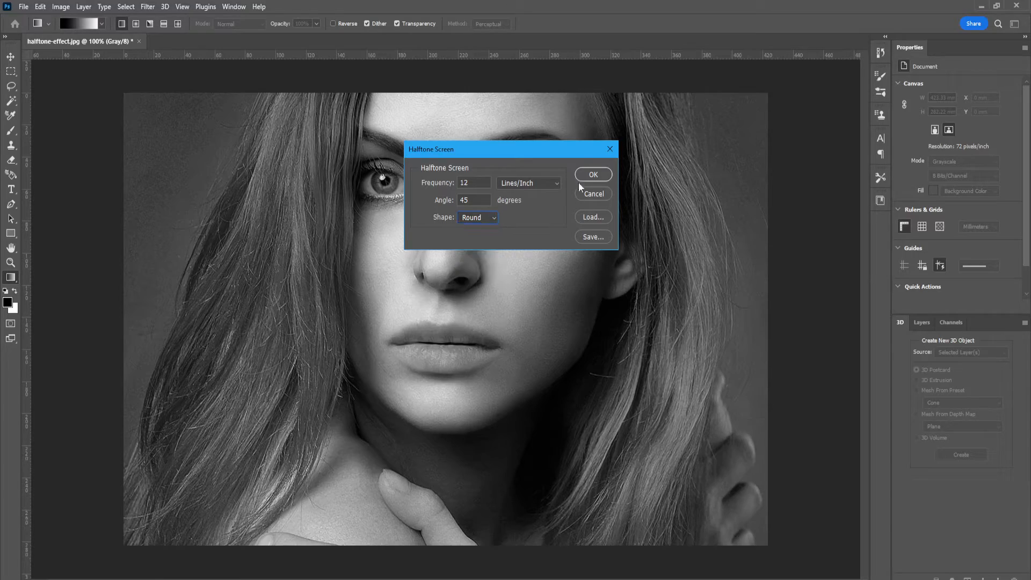
click(592, 174)
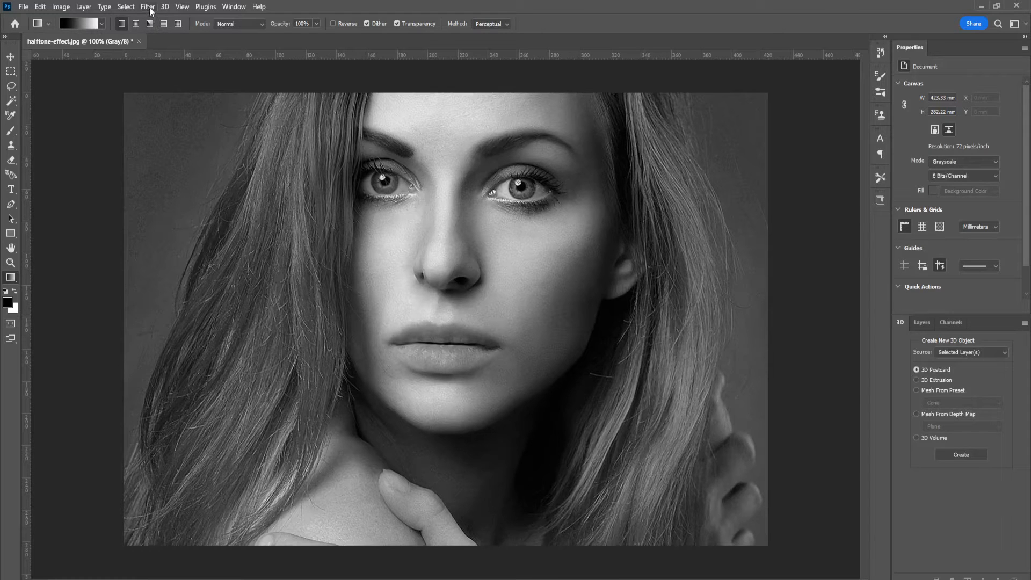
Return the portrait to colour and apply the Pixelate > Color Halftone filter
click(147, 6)
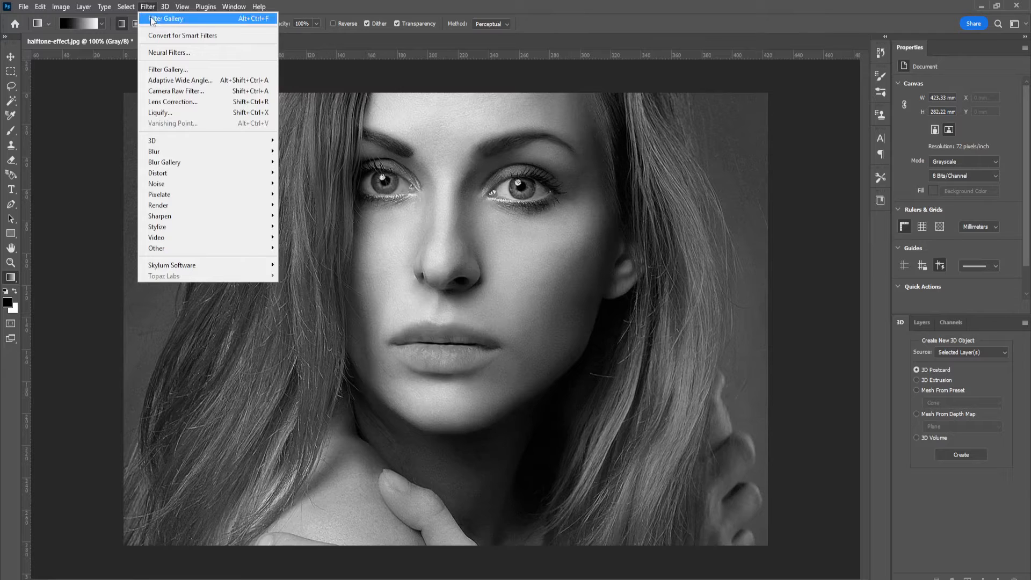
mouse_move(161, 112)
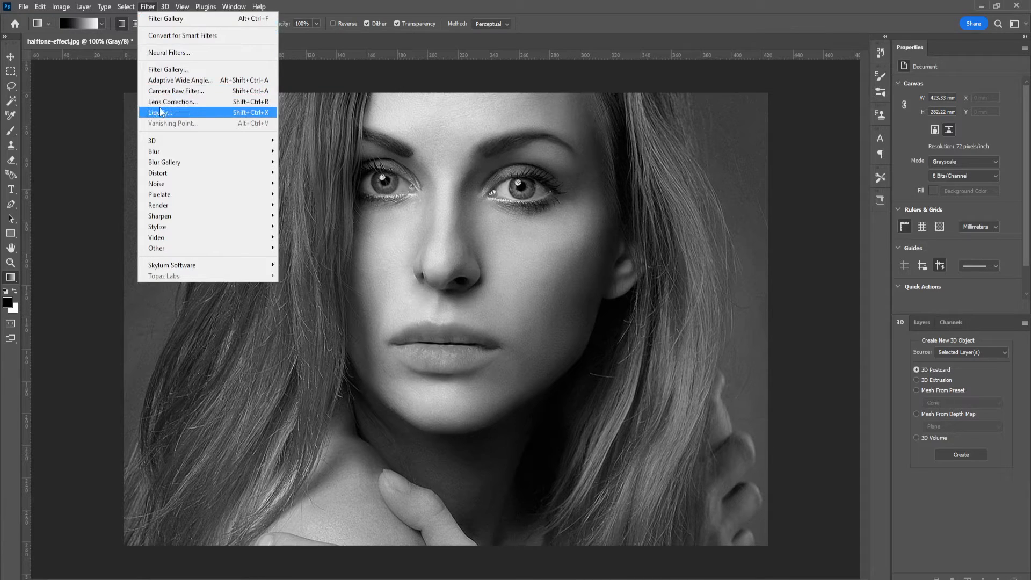
mouse_move(169, 130)
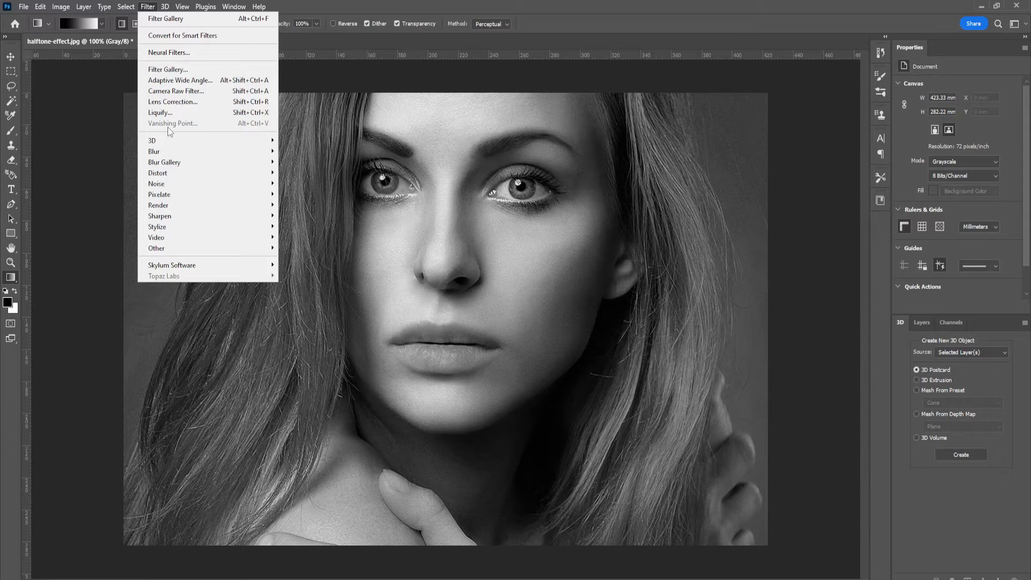
click(475, 297)
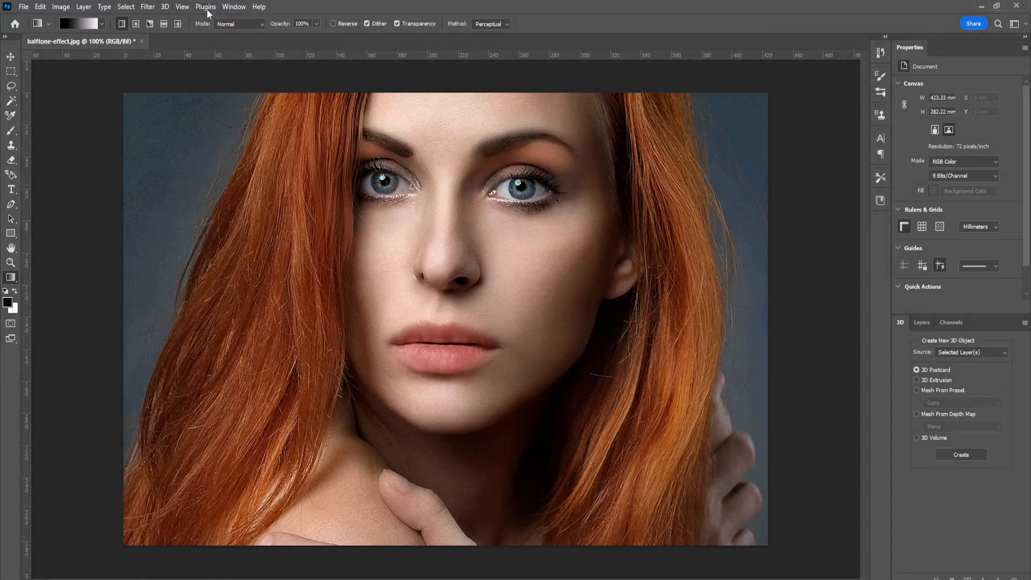
click(148, 6)
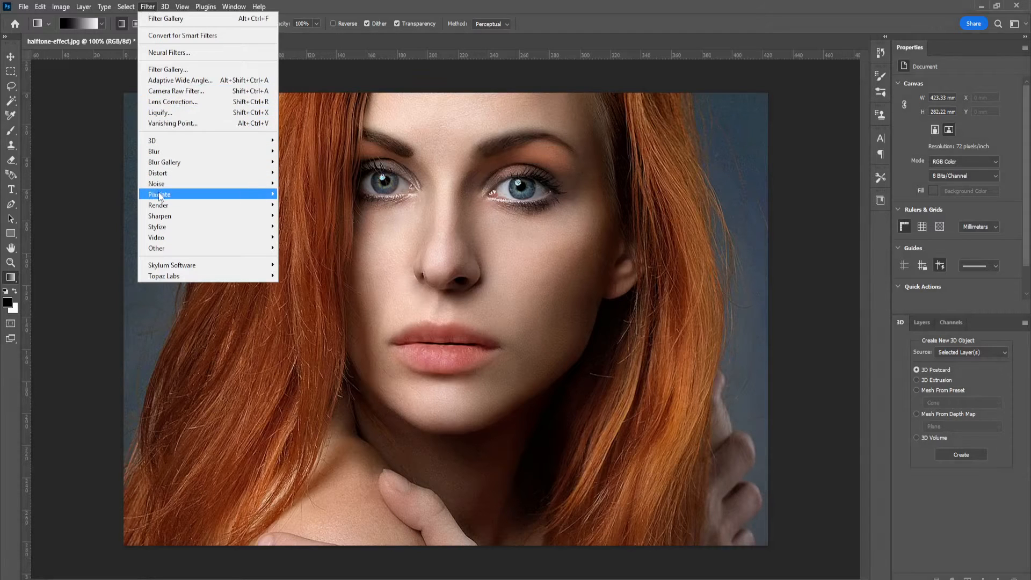
mouse_move(159, 194)
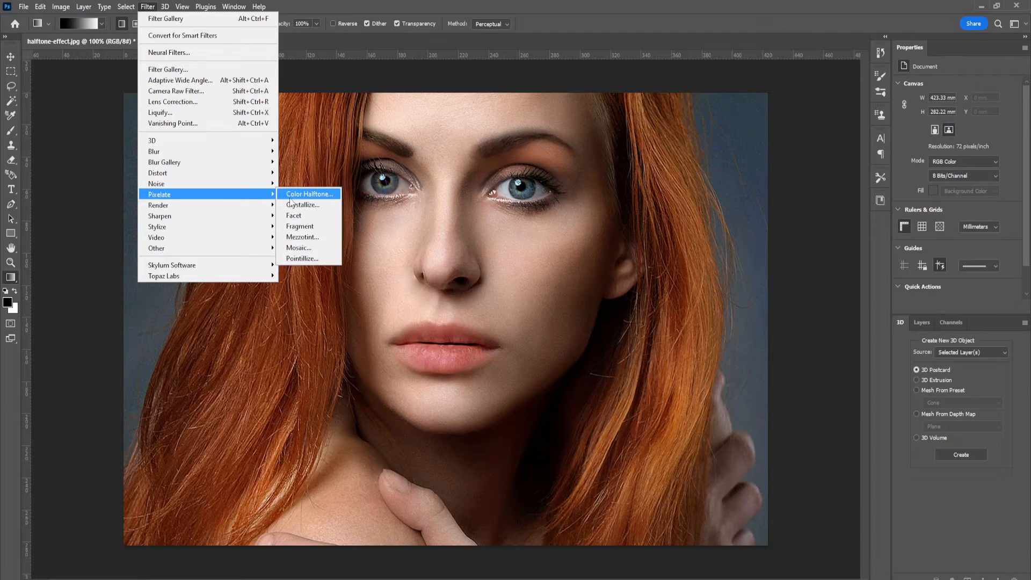
click(308, 194)
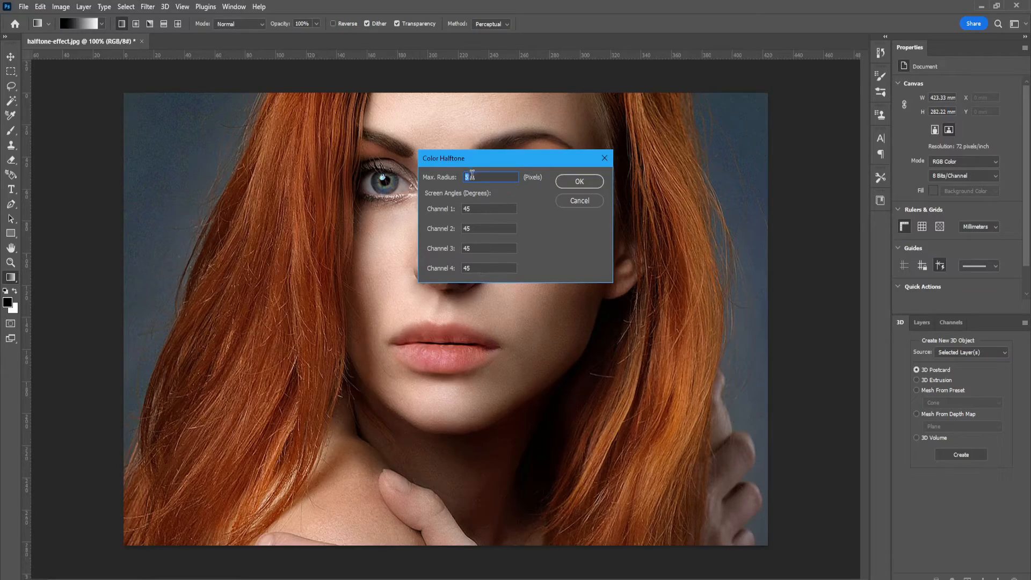
click(578, 181)
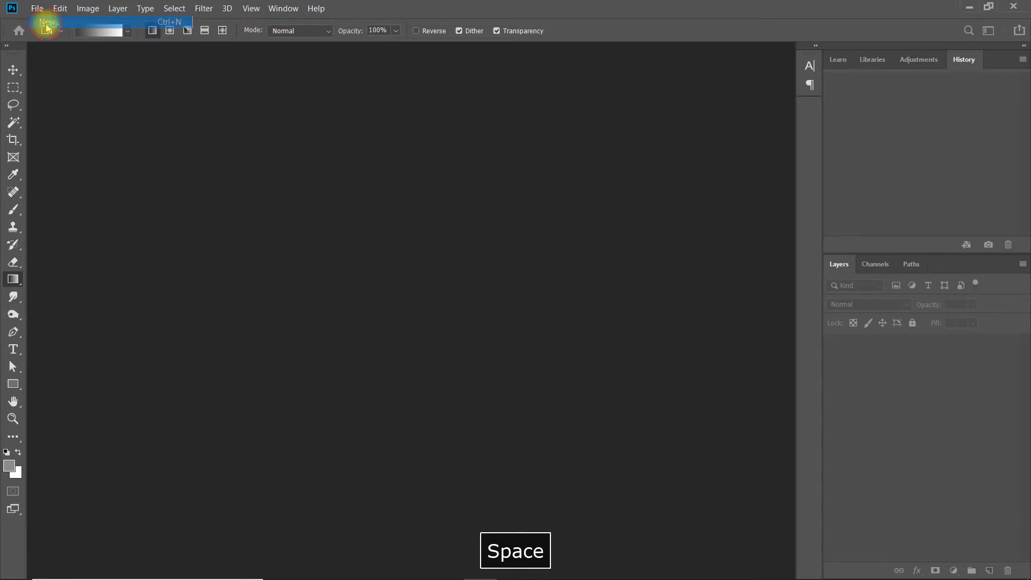
Create a new 1200 × 800 px document with a transparent background
click(37, 8)
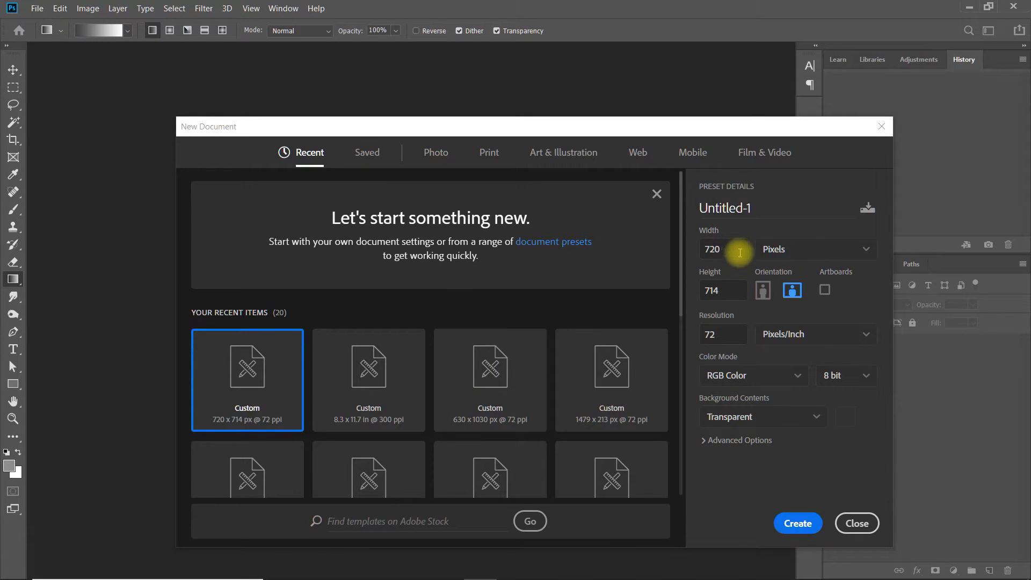
text(1200)
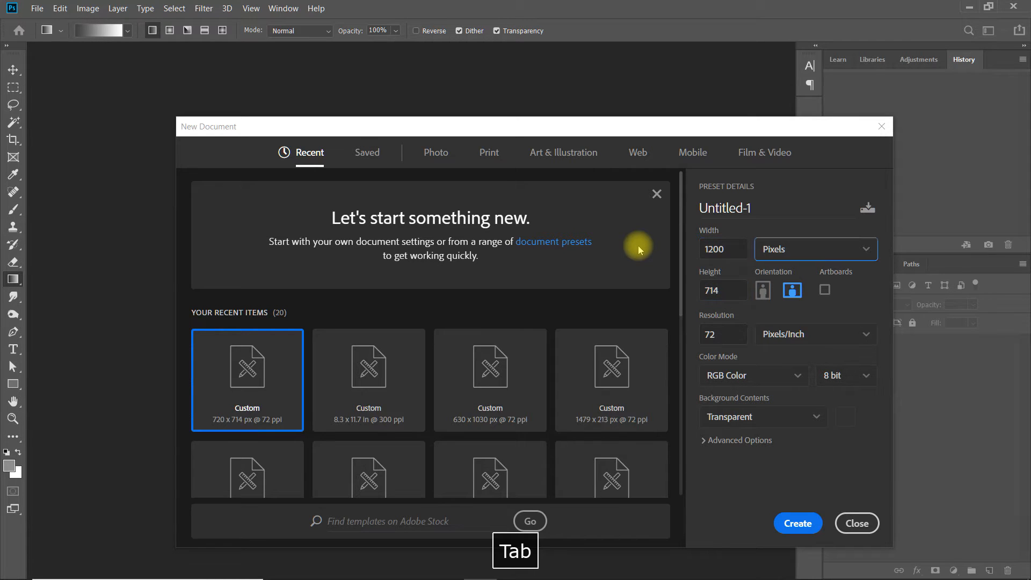
key(Tab)
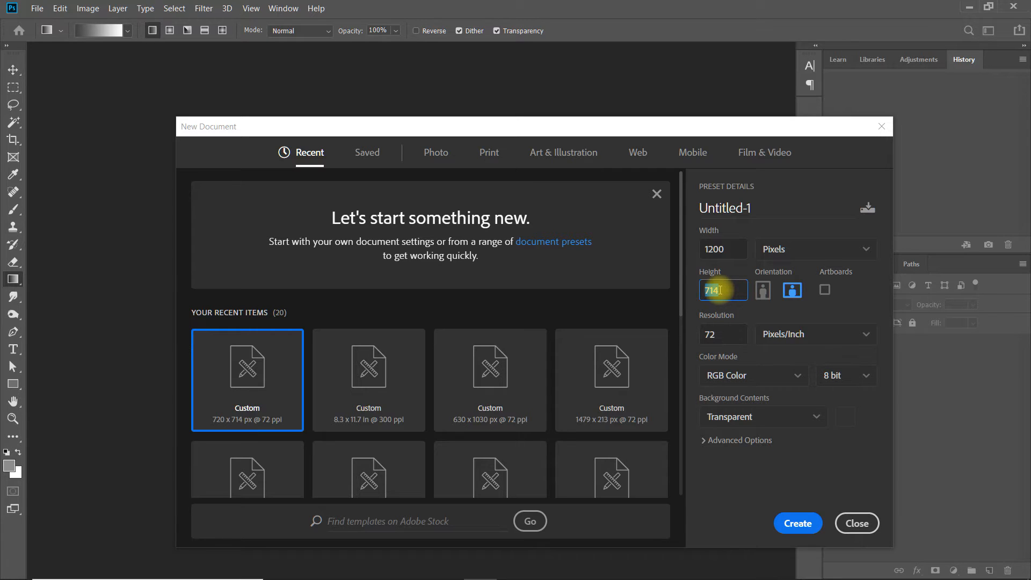
text(800)
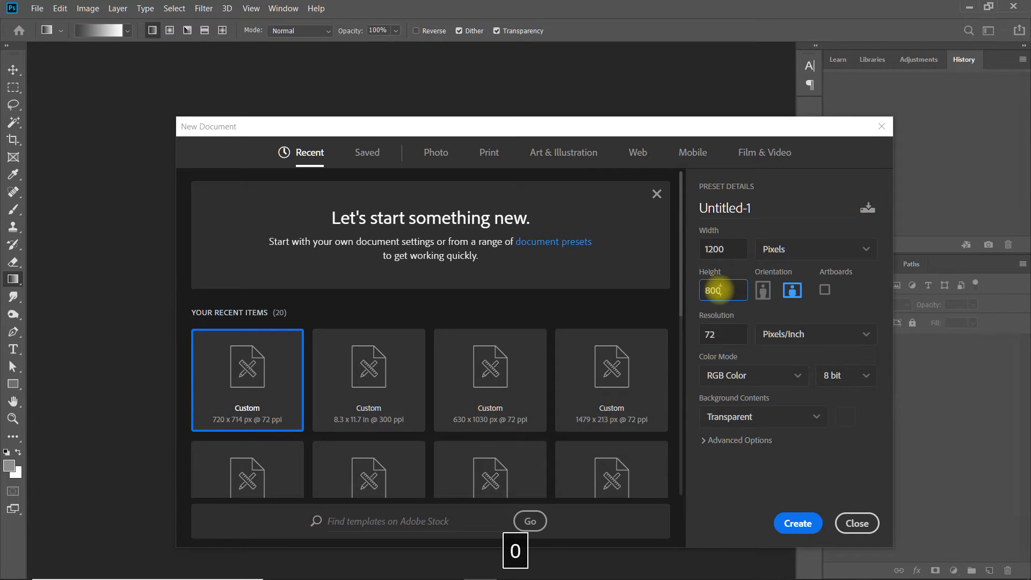
click(798, 523)
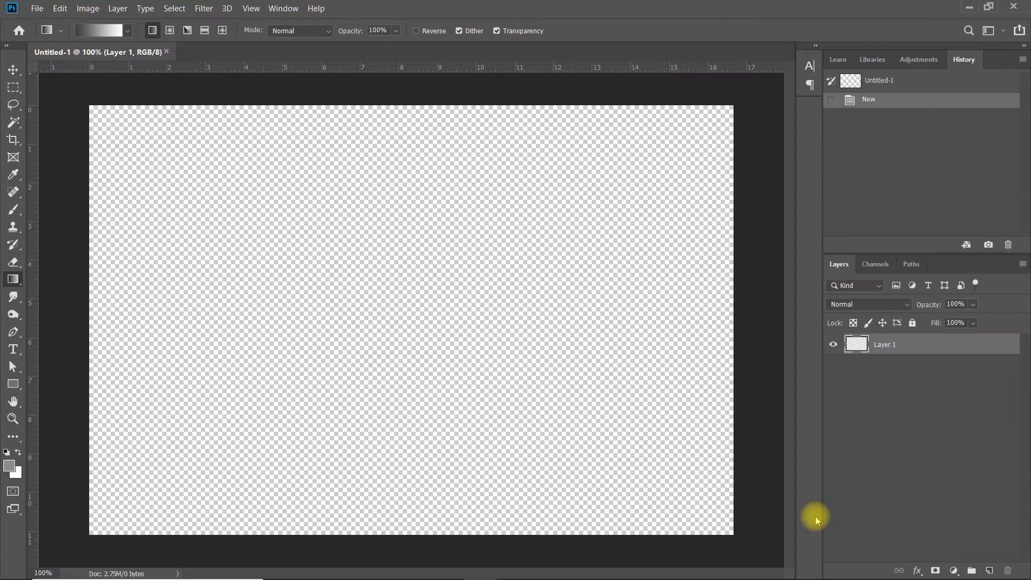
Set the foreground colour to a mid-grey
click(10, 468)
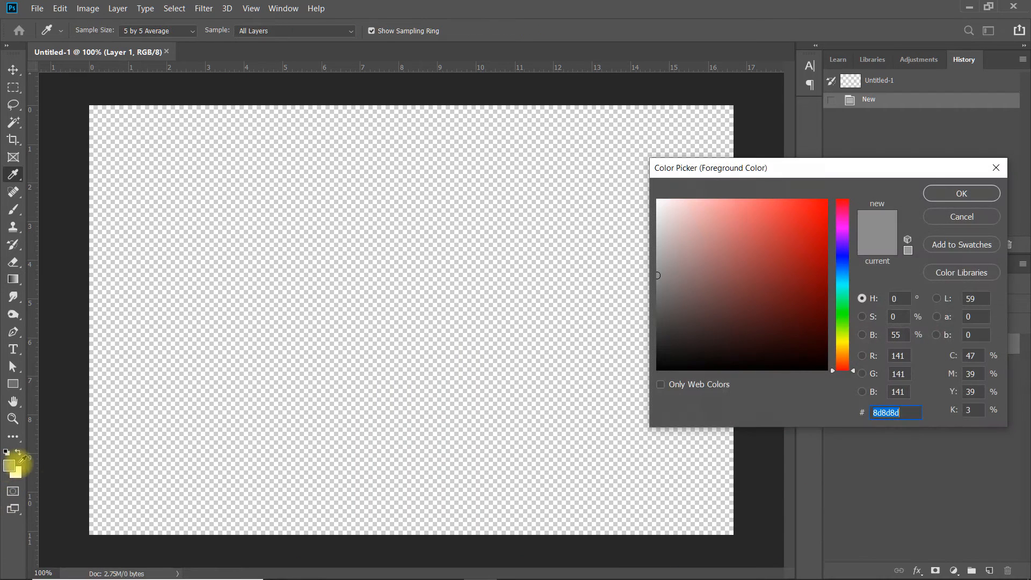
click(724, 258)
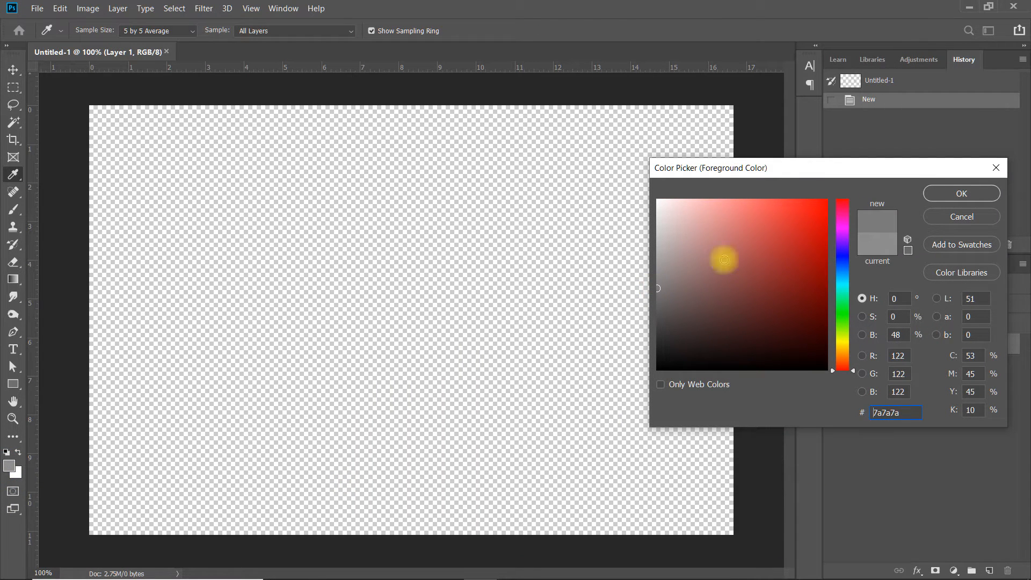
click(960, 193)
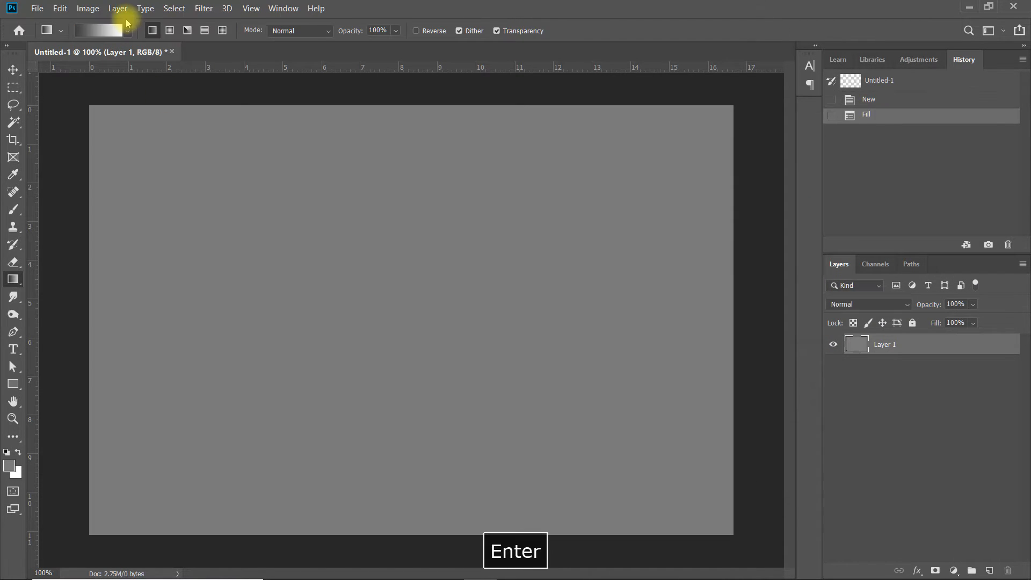
Apply Color Halftone with radius 8 to the grey canvas and begin renaming its layer
click(203, 8)
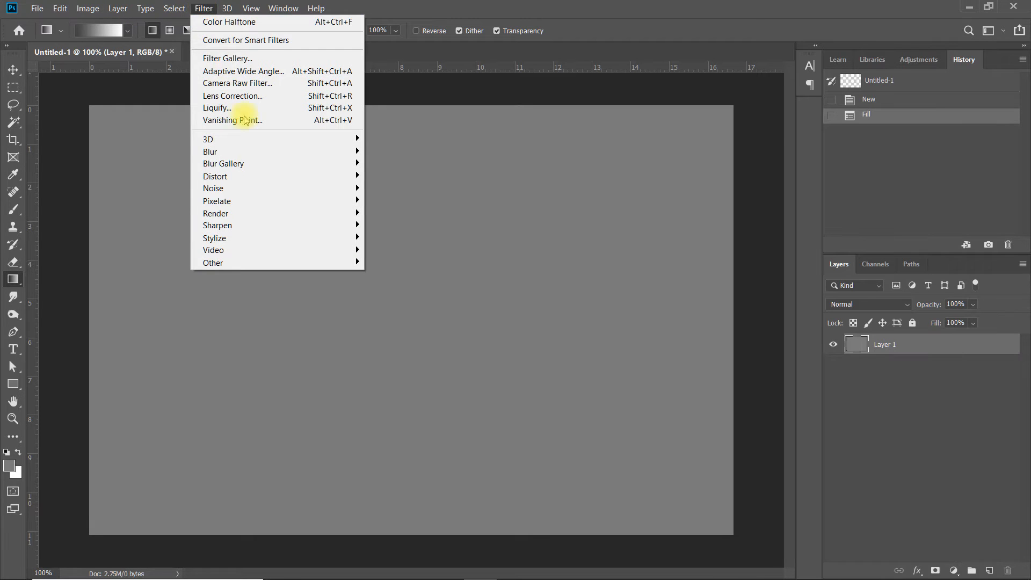
click(229, 21)
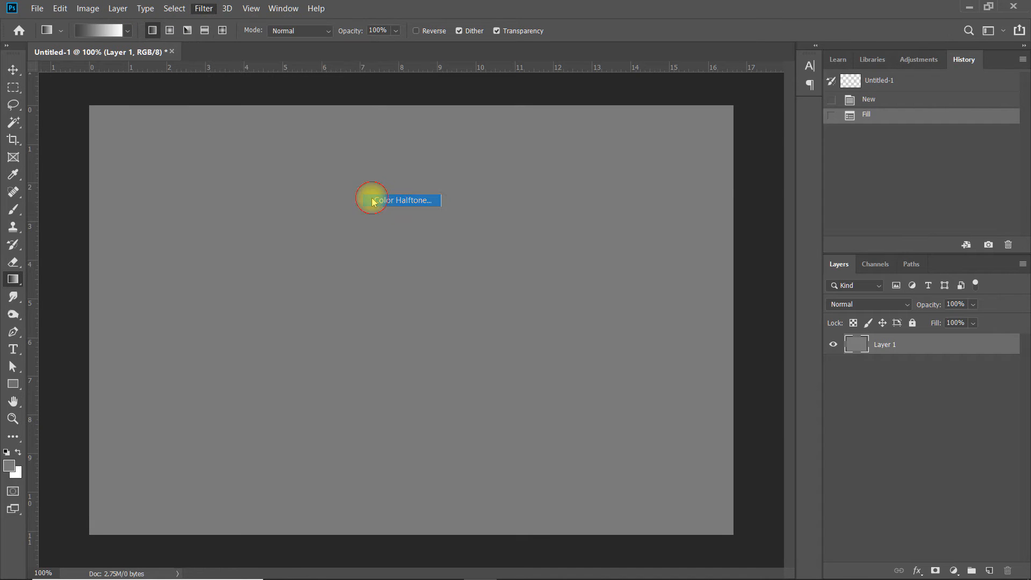
click(404, 200)
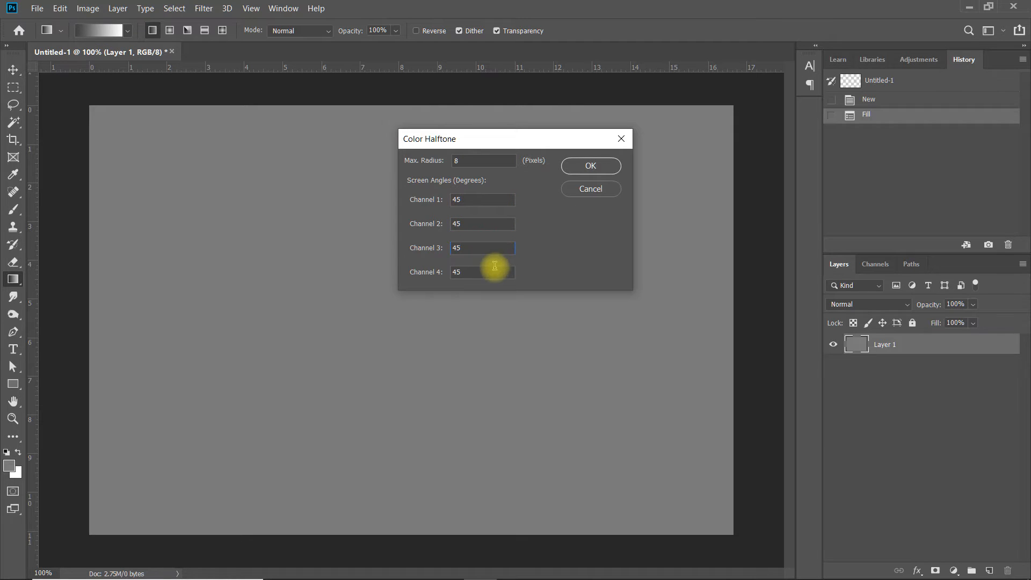
click(590, 165)
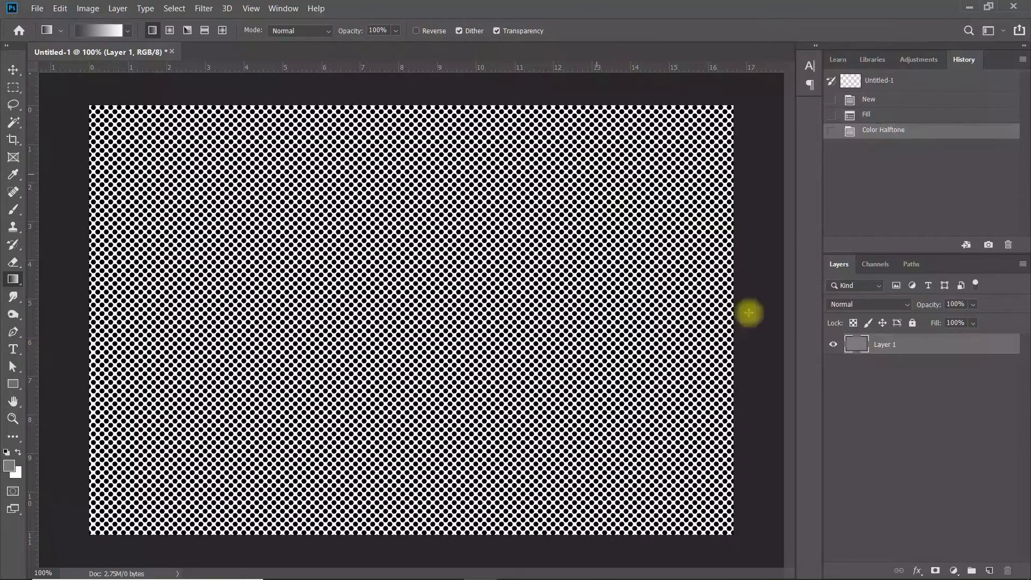
double_click(884, 343)
text(h)
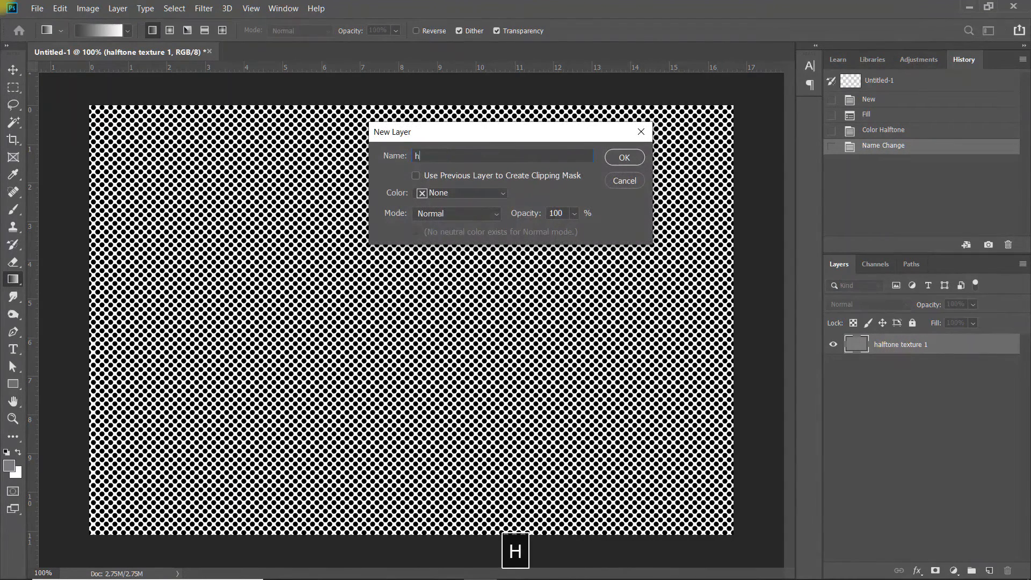
Name the layers 'halftone texture 1' and 'halftone texture 2'
text(alftone texture 2)
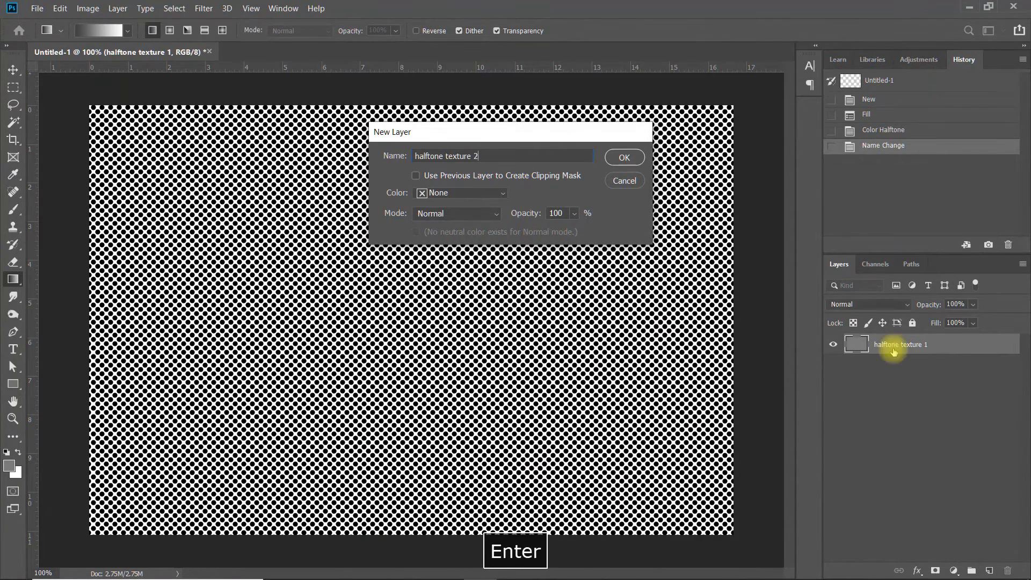
click(623, 157)
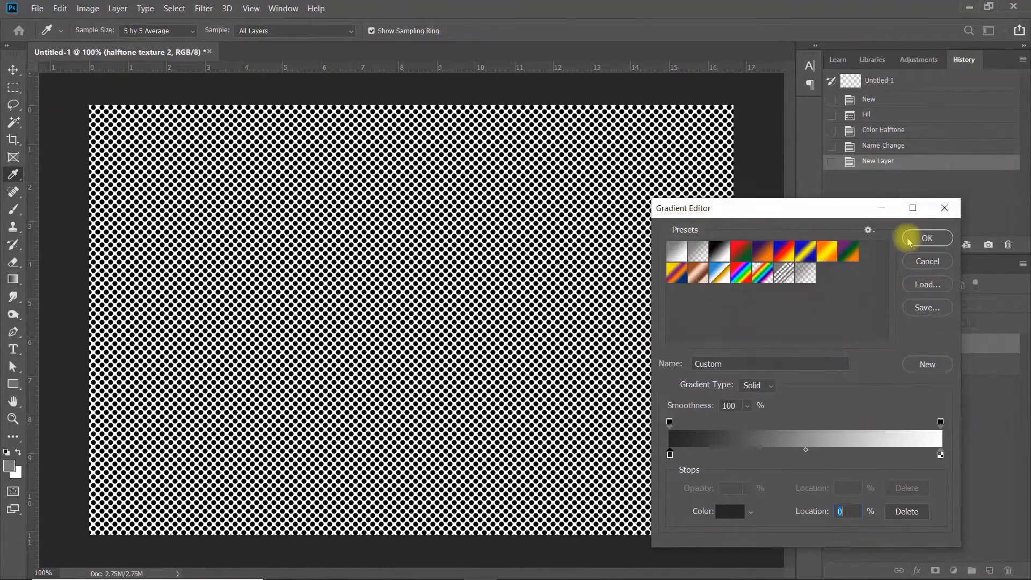
Draw a vertical white-to-dark gradient on halftone texture 2 and apply Color Halftone
click(927, 237)
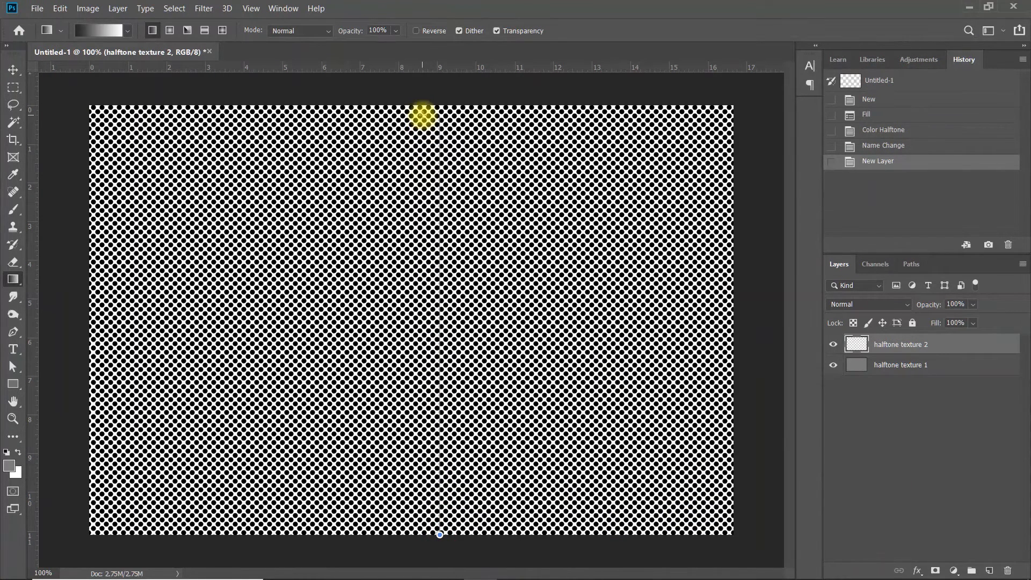
drag(439, 112, 440, 535)
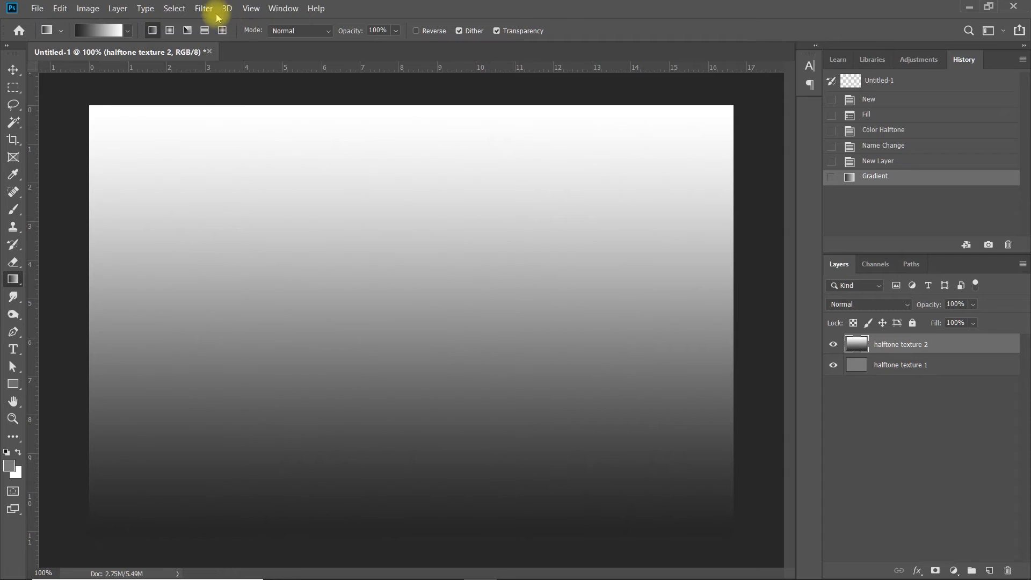
click(203, 8)
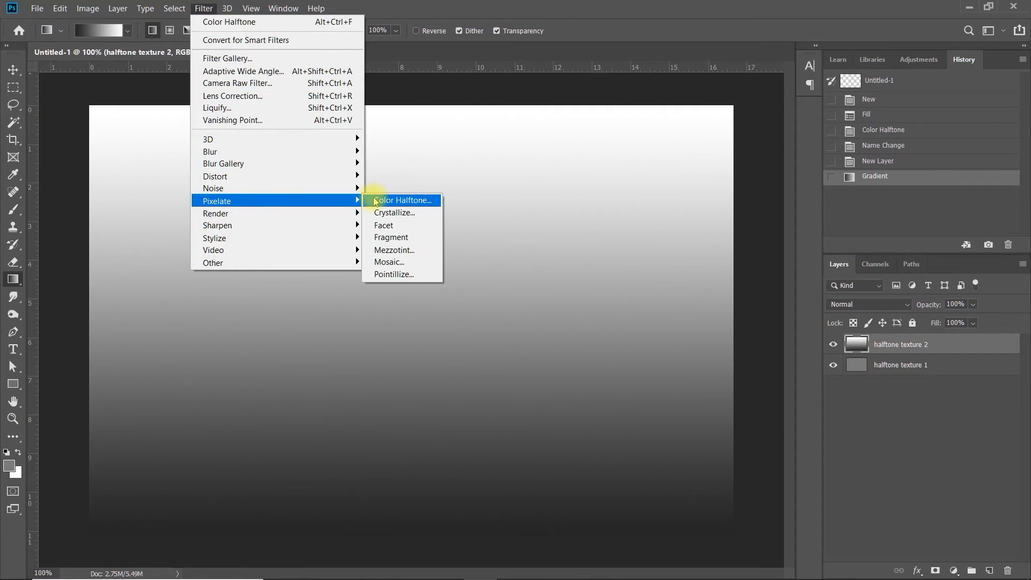
click(402, 200)
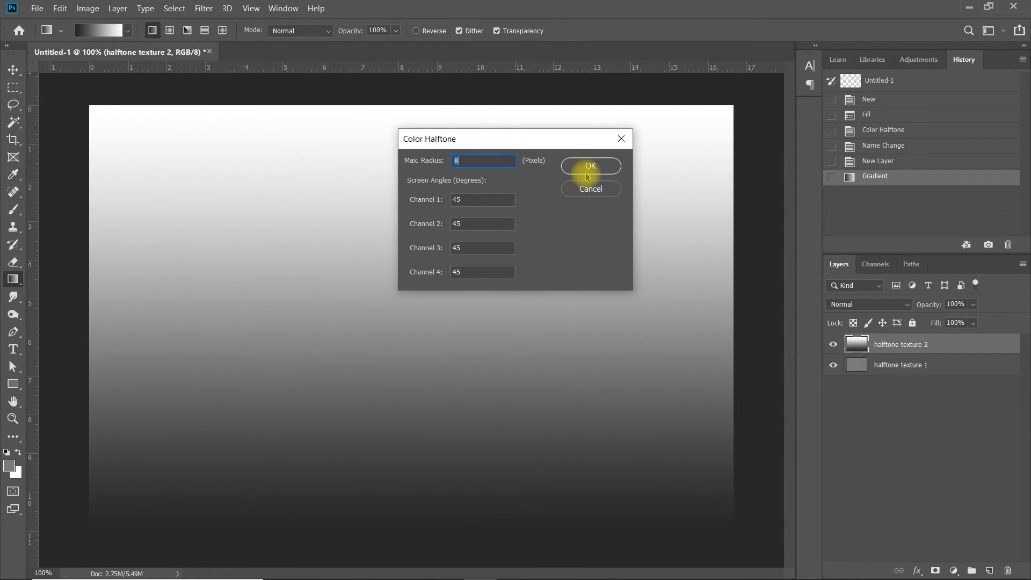
click(590, 165)
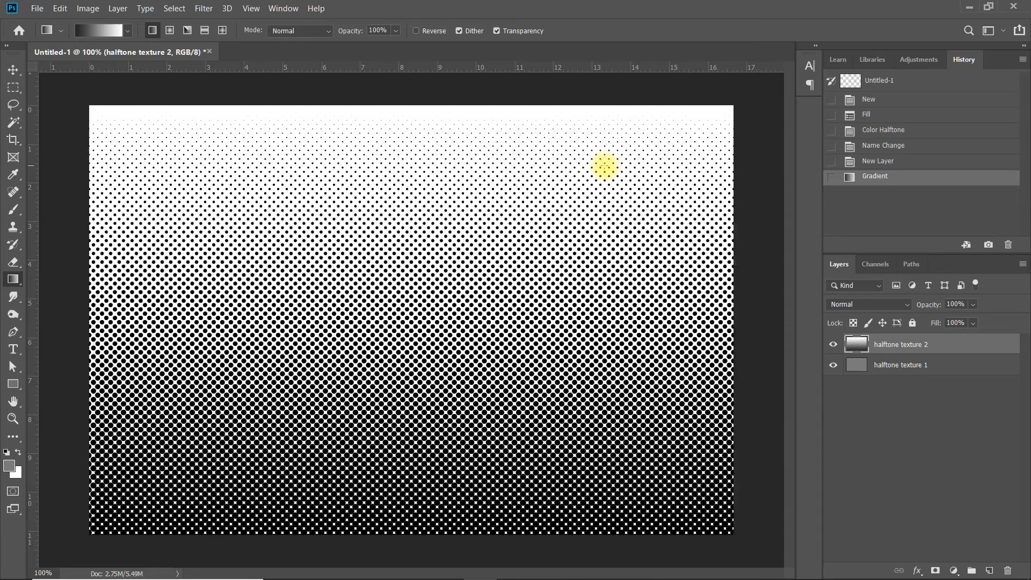